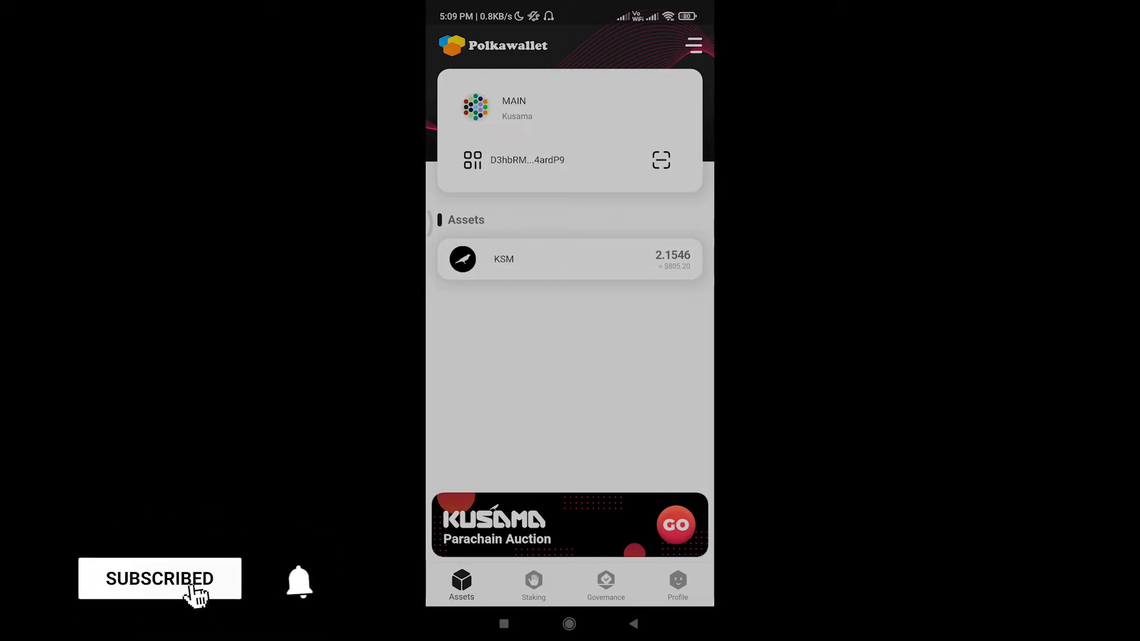
- Open the Kusama wallet list showing the active MAIN account and the MUMMY account
click(298, 582)
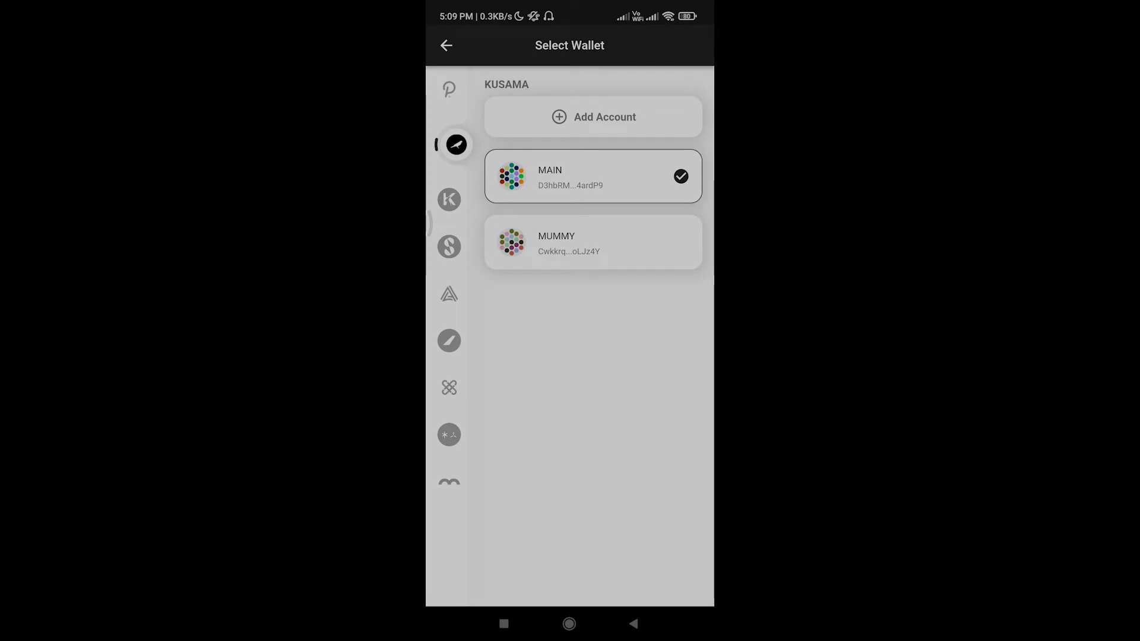
- Browse accounts on Polkadot, Kusama, Karura, ACALA-TC6 and BIFROST, ending back on Kusama
click(456, 89)
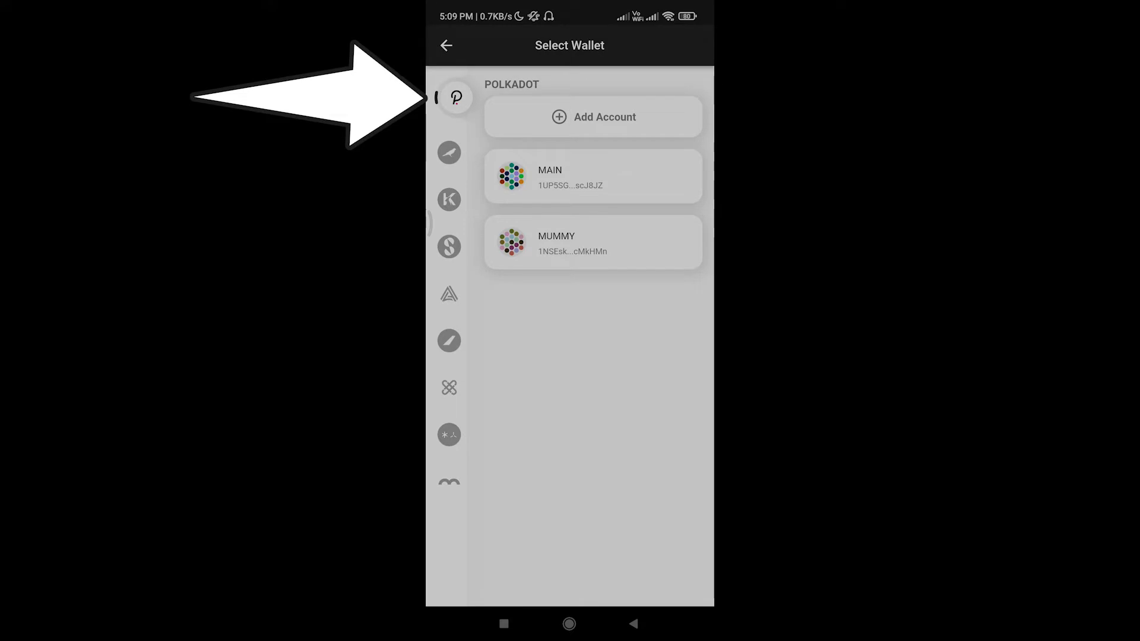
click(456, 144)
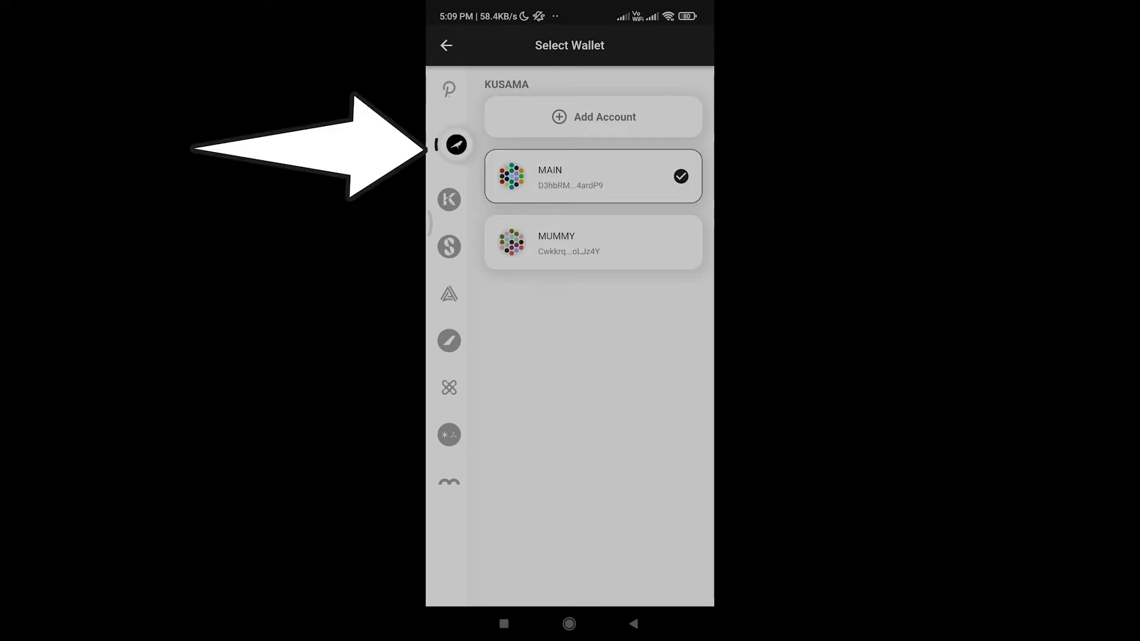
click(457, 191)
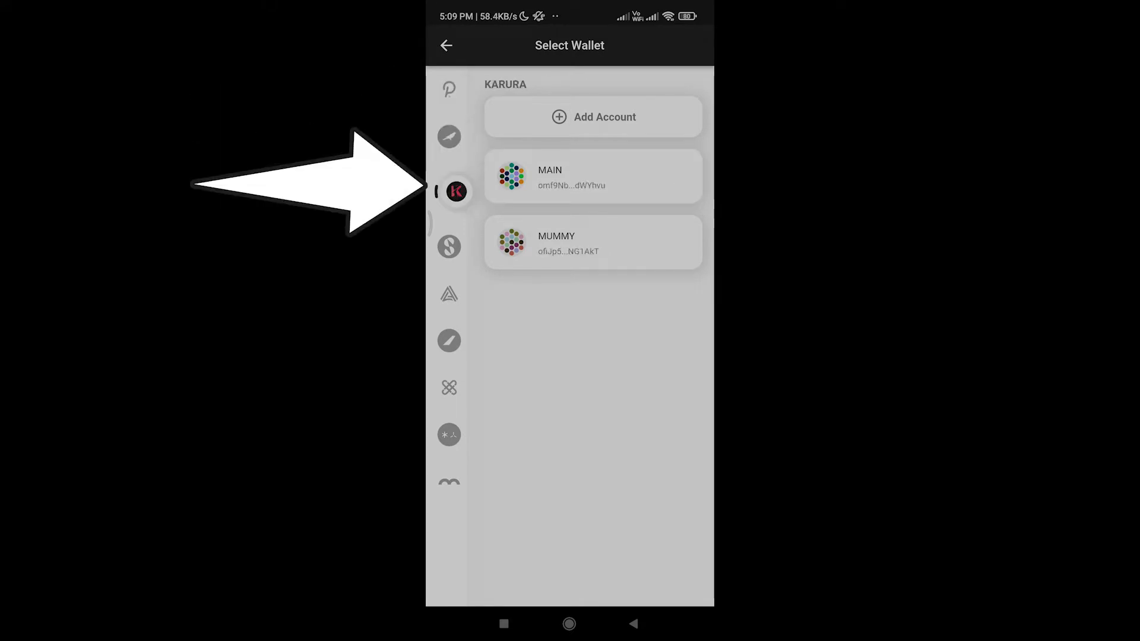
click(449, 285)
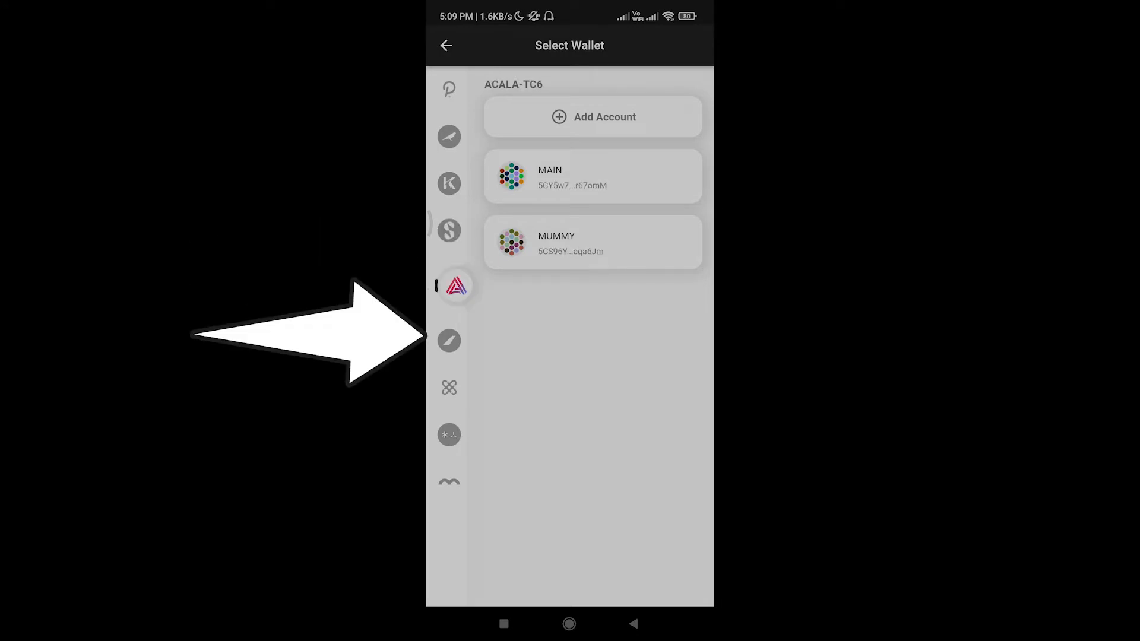
click(456, 332)
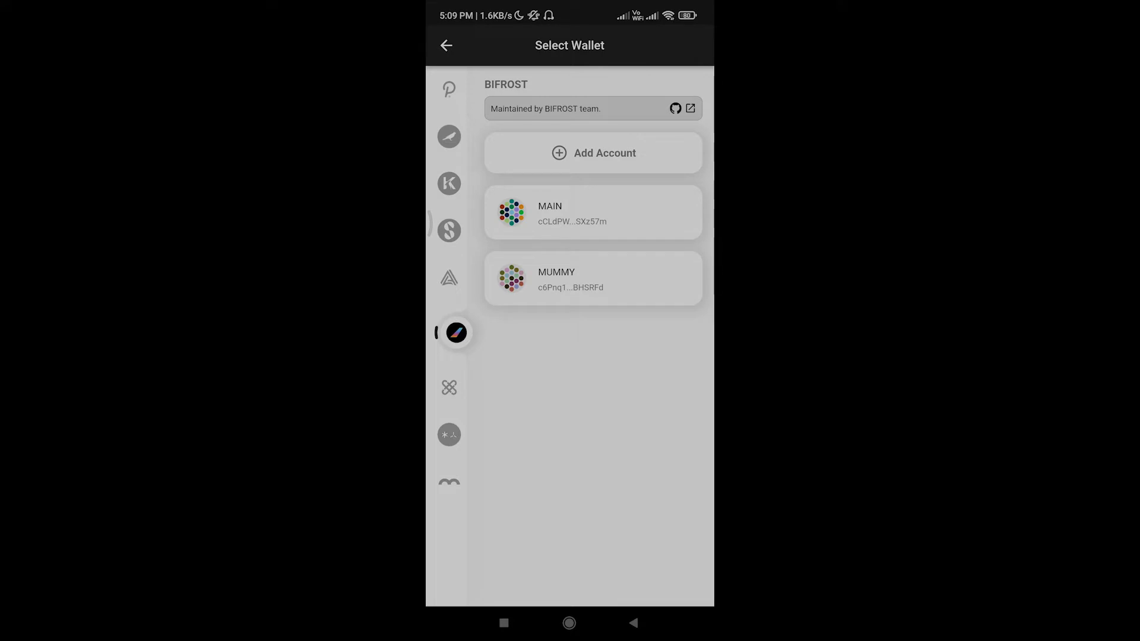
click(457, 143)
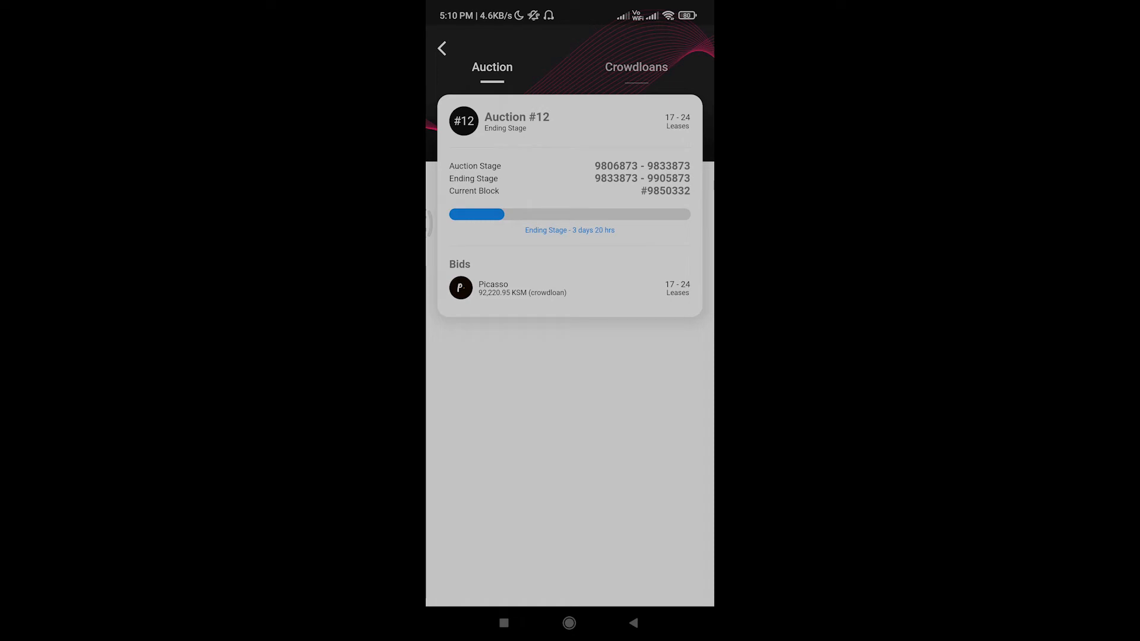
- Scroll the Kusama Crowdloans list to find Bit.Country Pioneer at 0 KSM contributed
click(635, 67)
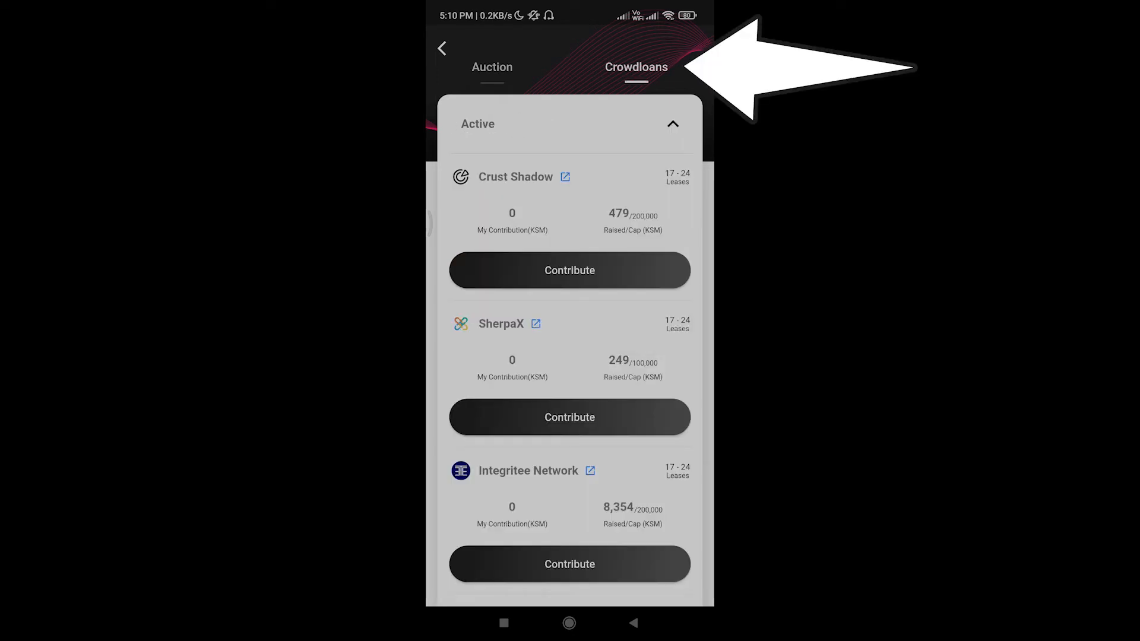
scroll(down, 3)
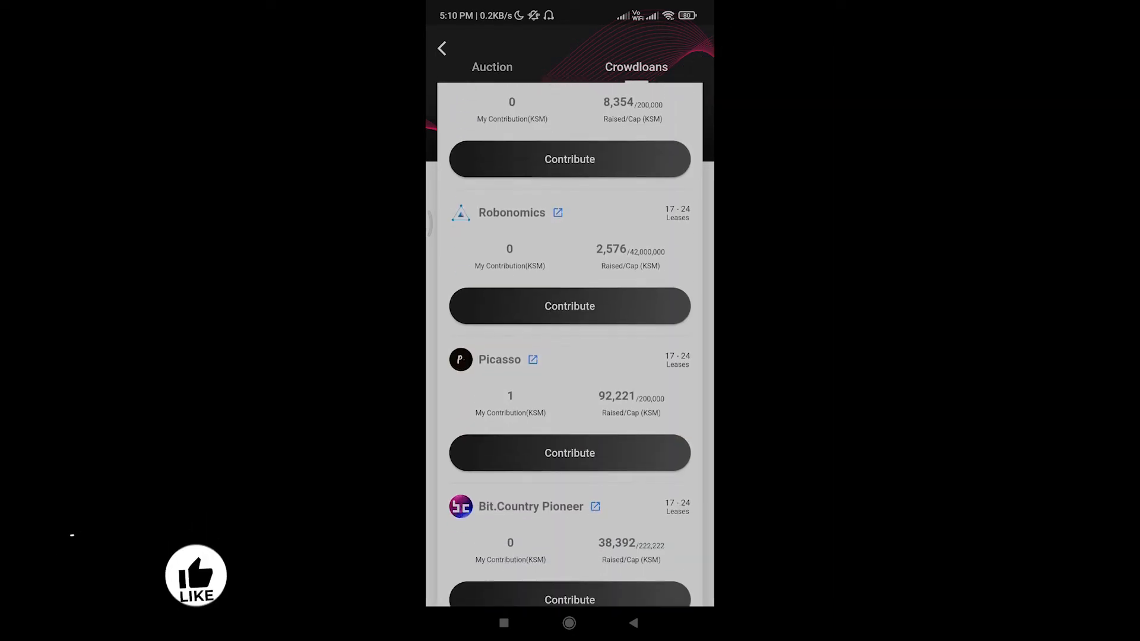
scroll(up, 3)
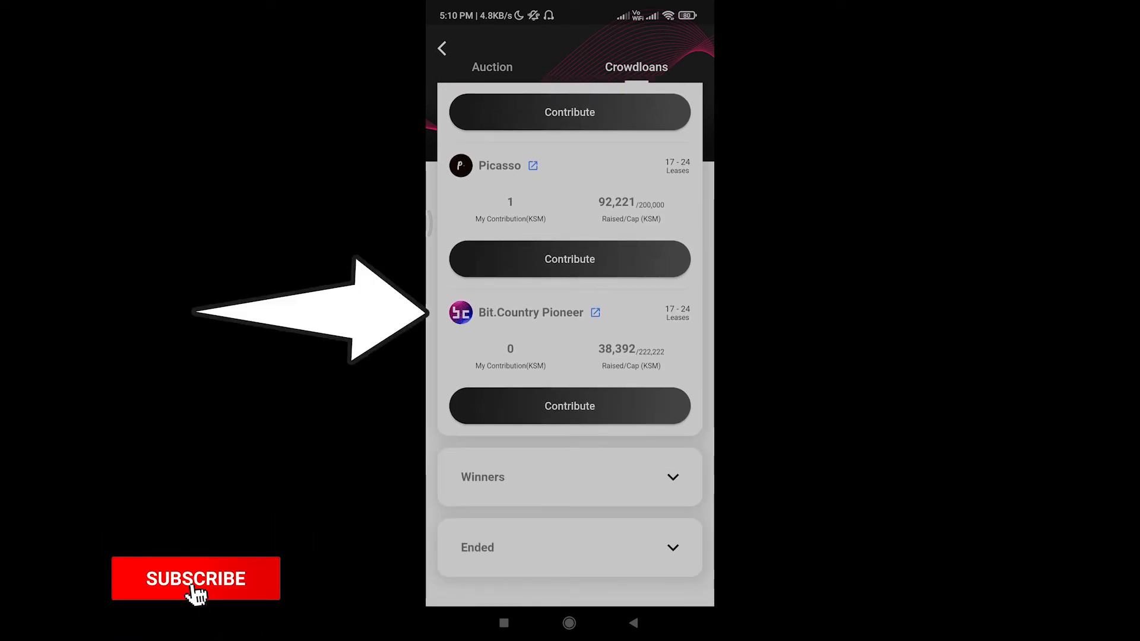
- Enter a .5 KSM contribution to Bit.Country Pioneer and proceed to the transaction summary
click(569, 406)
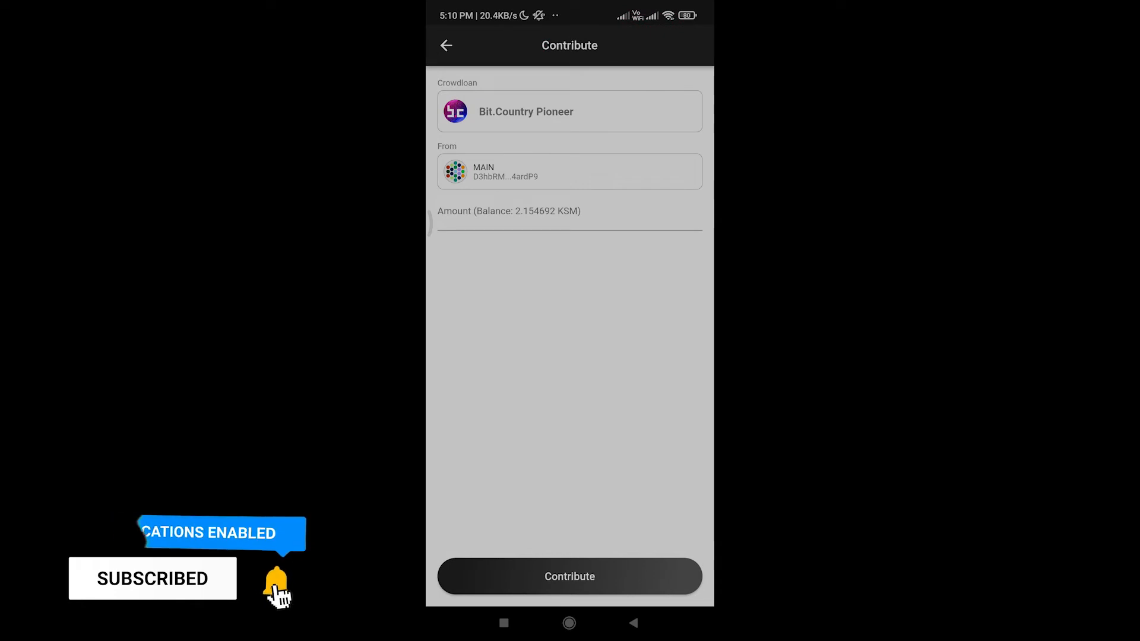
click(570, 218)
text(.5)
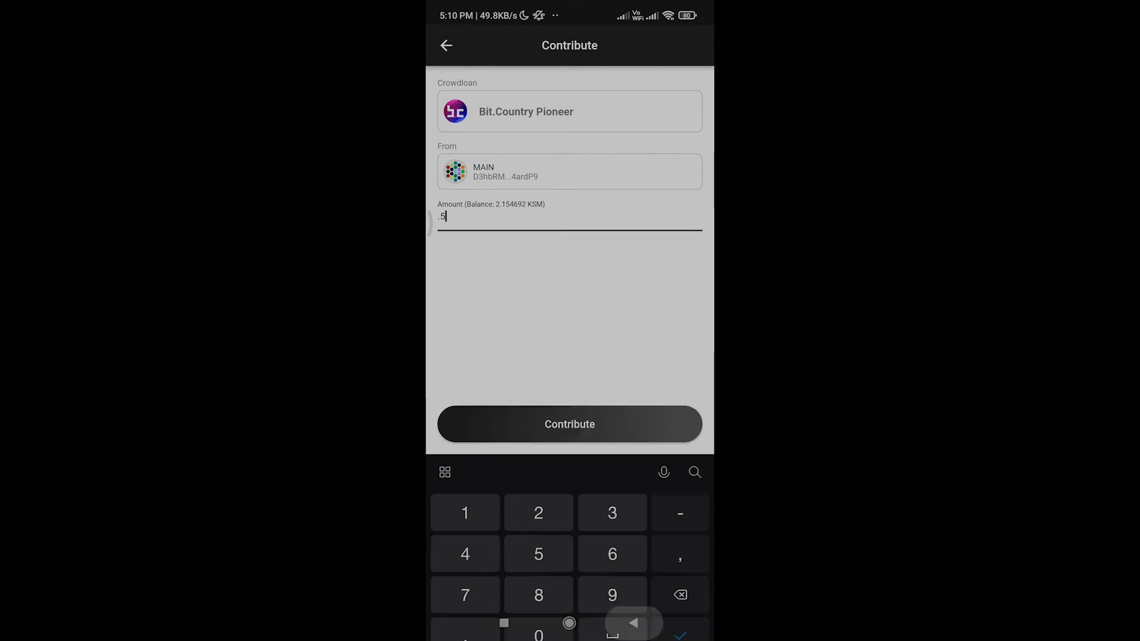
click(569, 424)
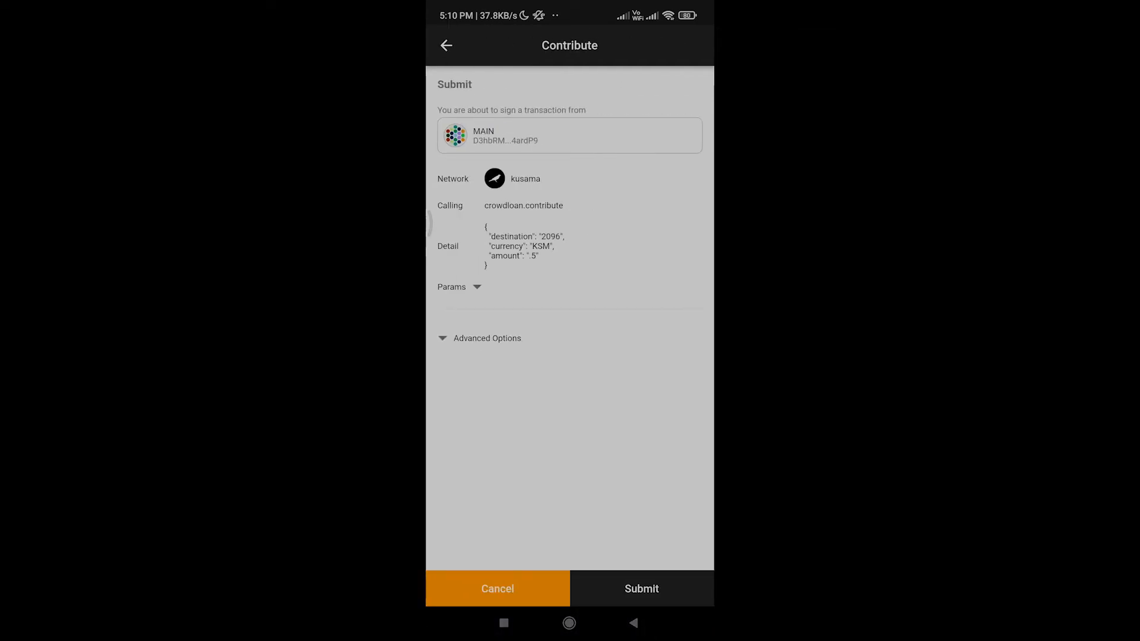
- Submit the contribution and unlock MAIN with its password, broadcasting with a 0.000042 KSM fee
click(640, 589)
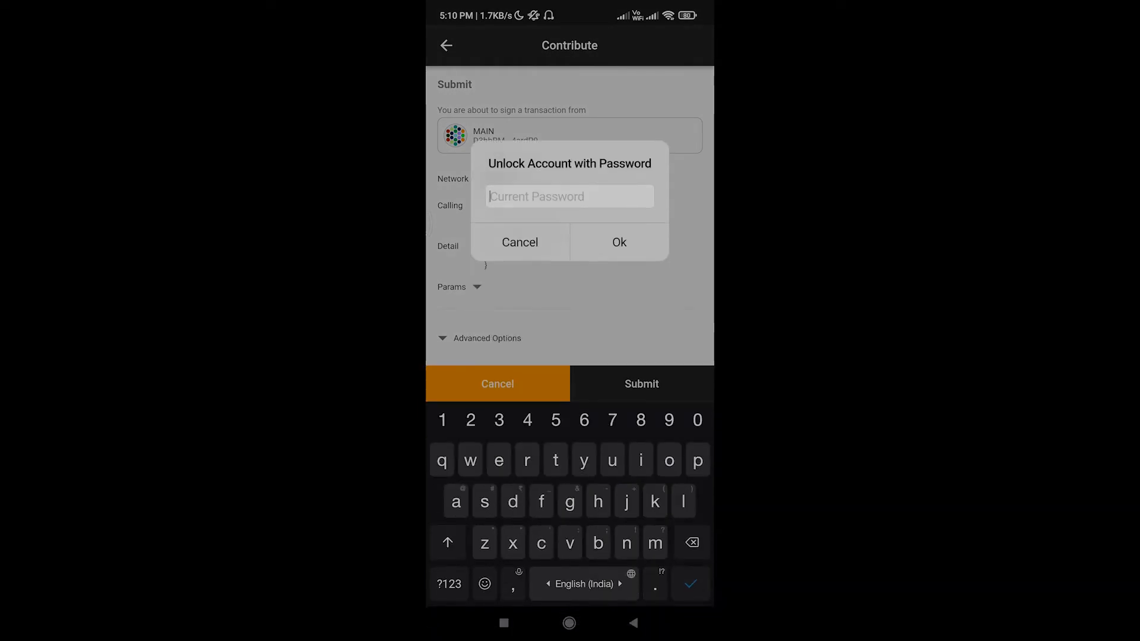
click(618, 242)
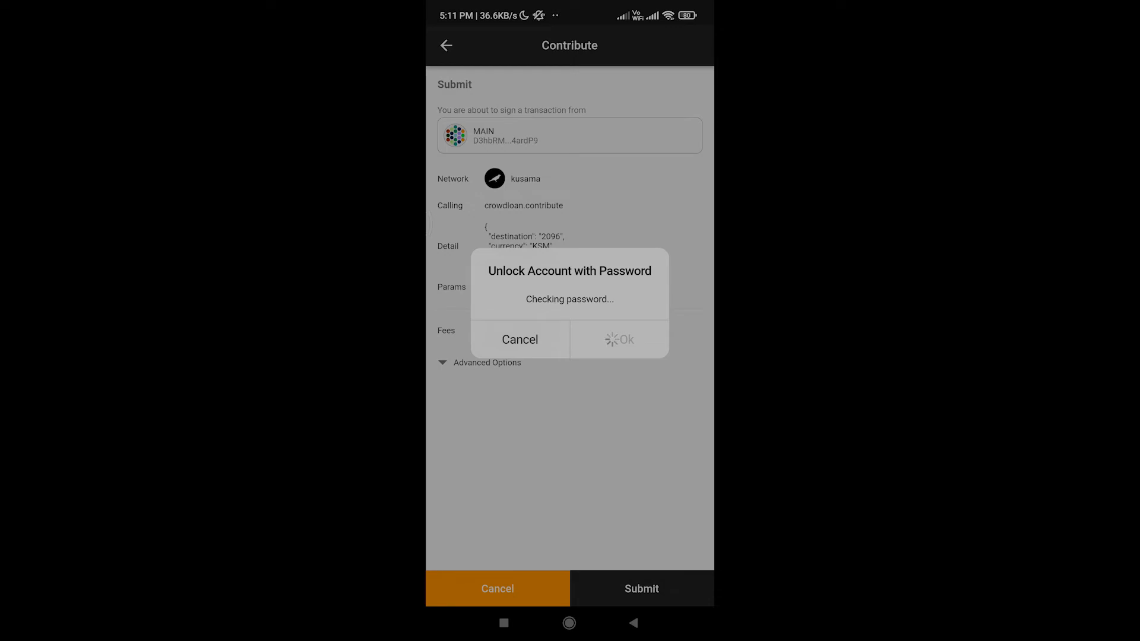
click(620, 340)
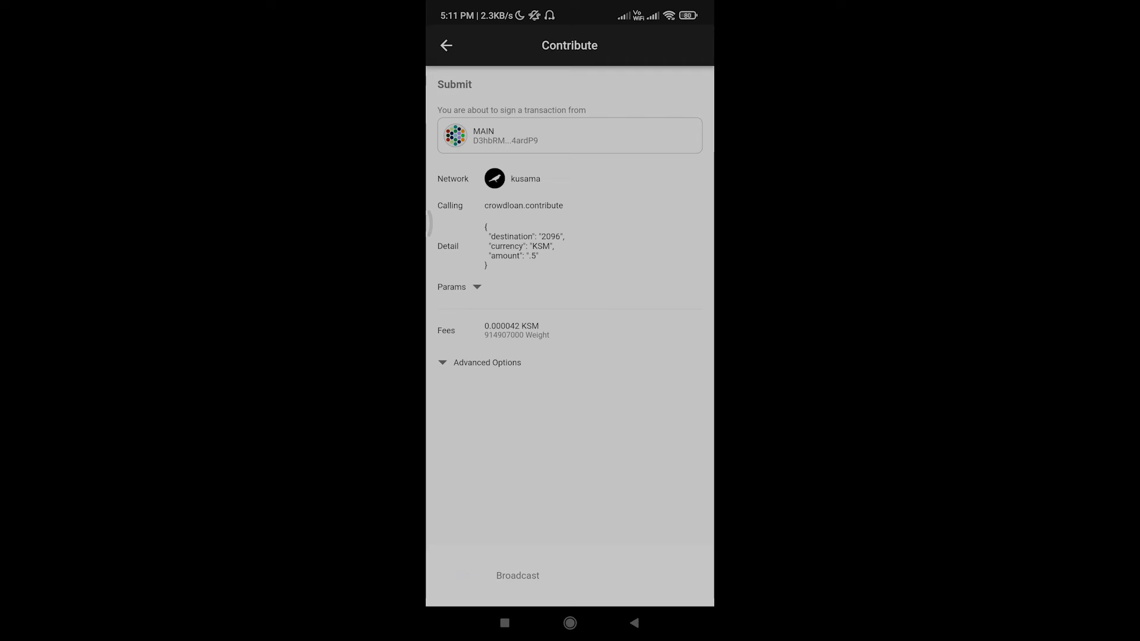
- Dismiss the Success dialog, leaving 1.65465 KSM, and return to Crowdloans
click(517, 575)
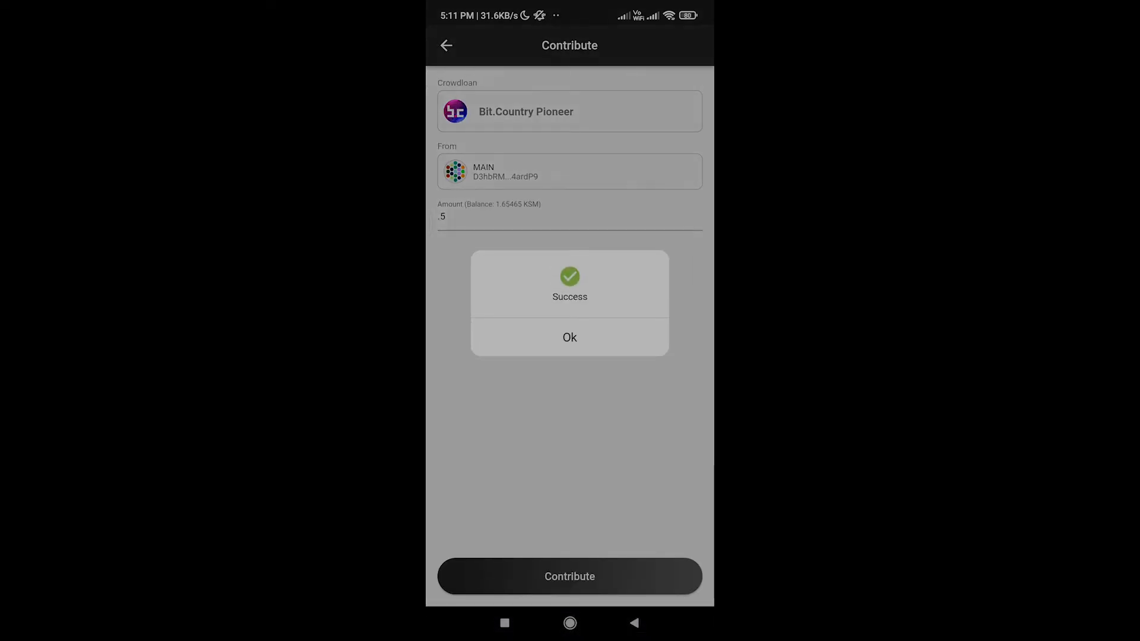
click(570, 336)
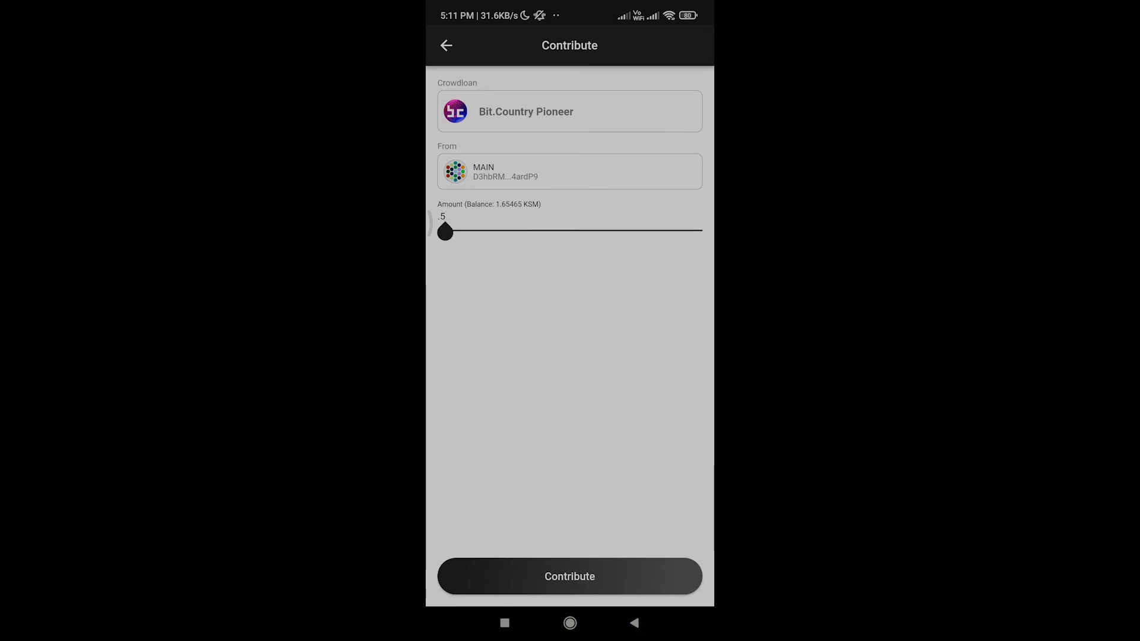
click(446, 45)
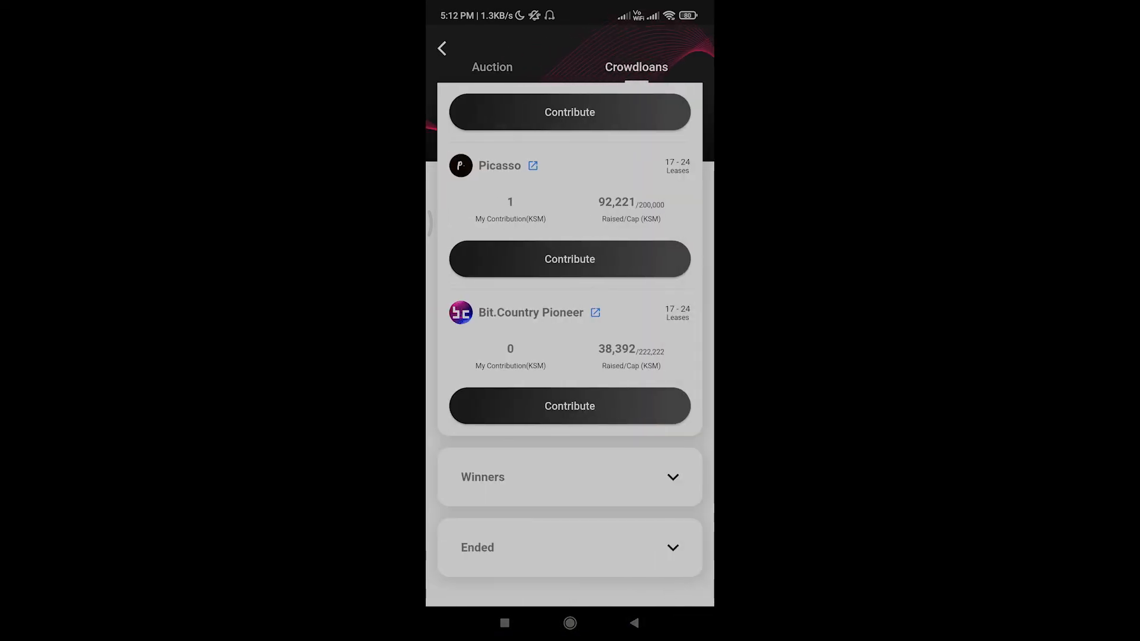
- Confirm Bit.Country Pioneer shows My Contribution 0.5, then reopen the Auction #12 page
click(492, 67)
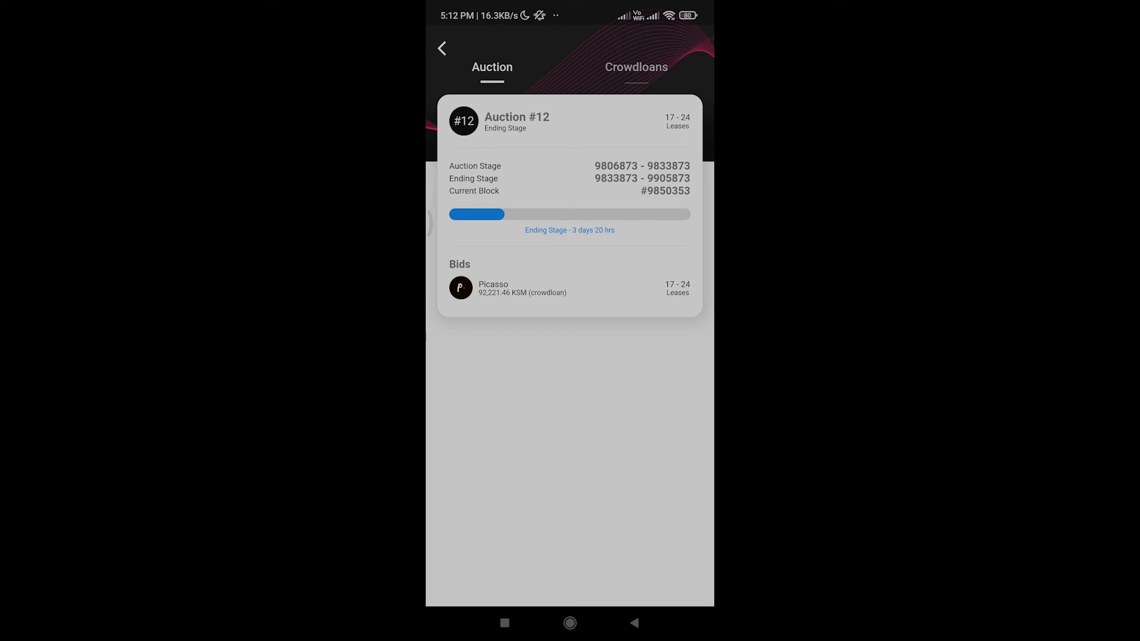
click(635, 68)
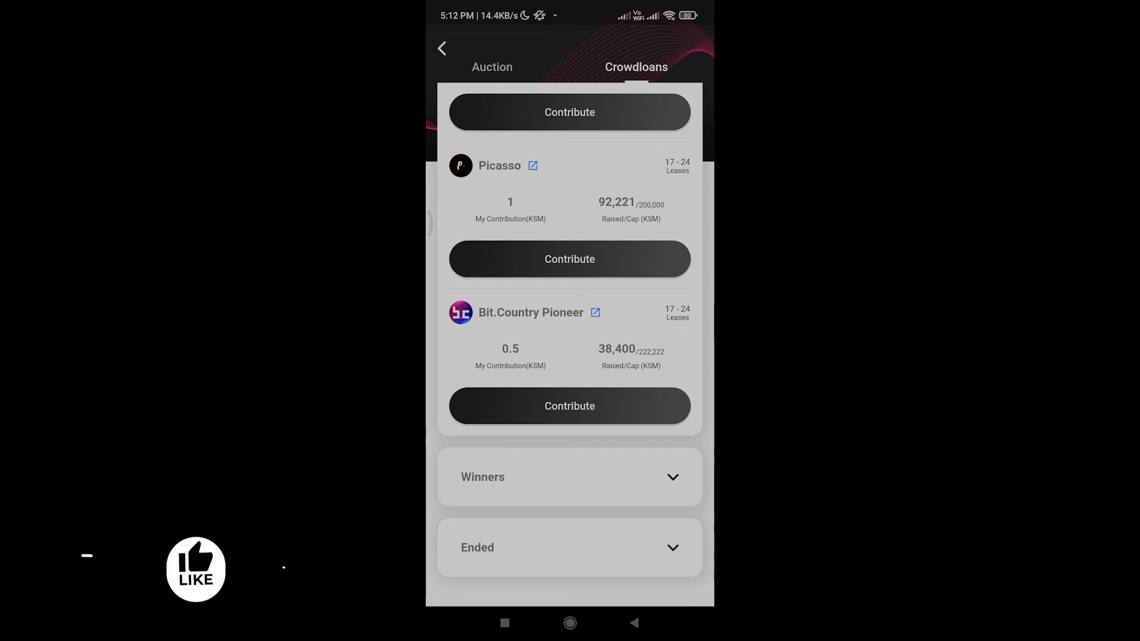
scroll(up, 3)
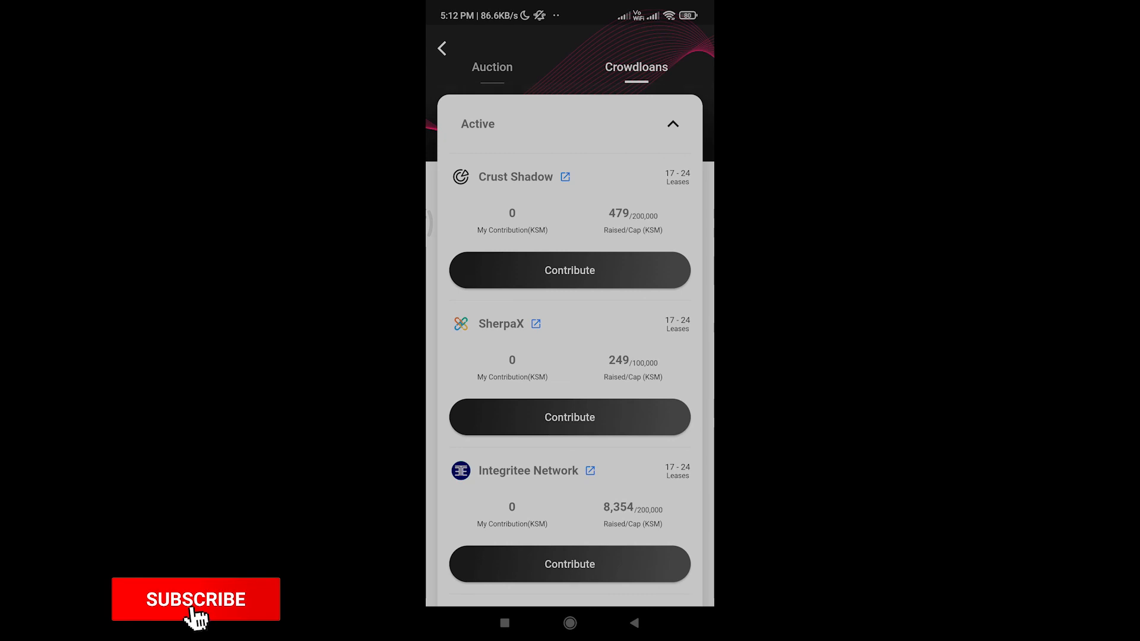
click(492, 67)
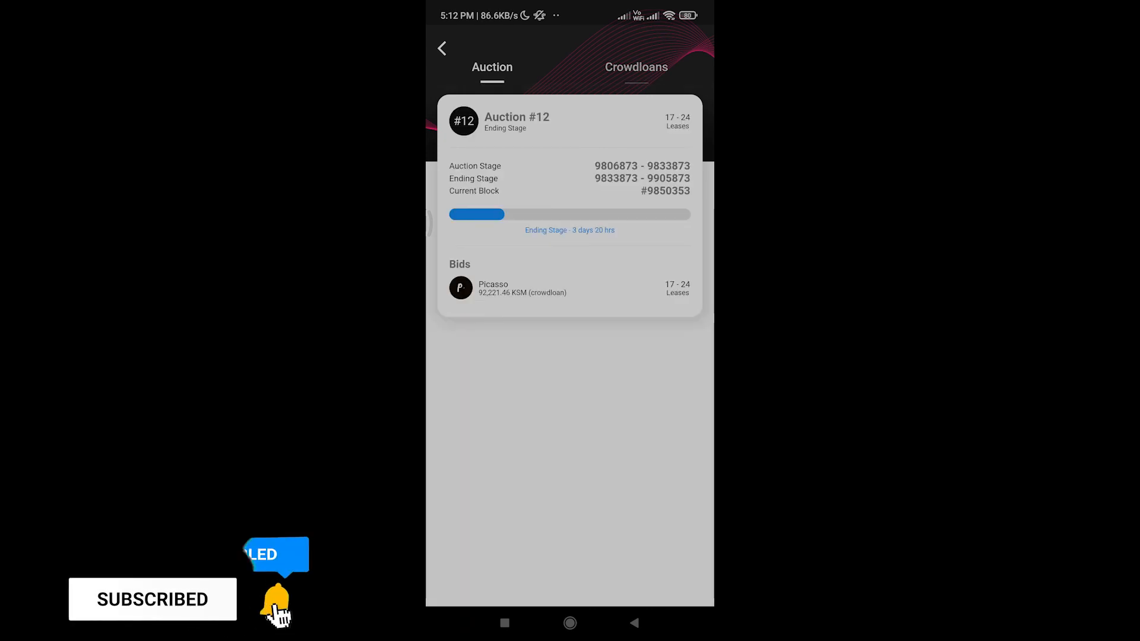
click(276, 604)
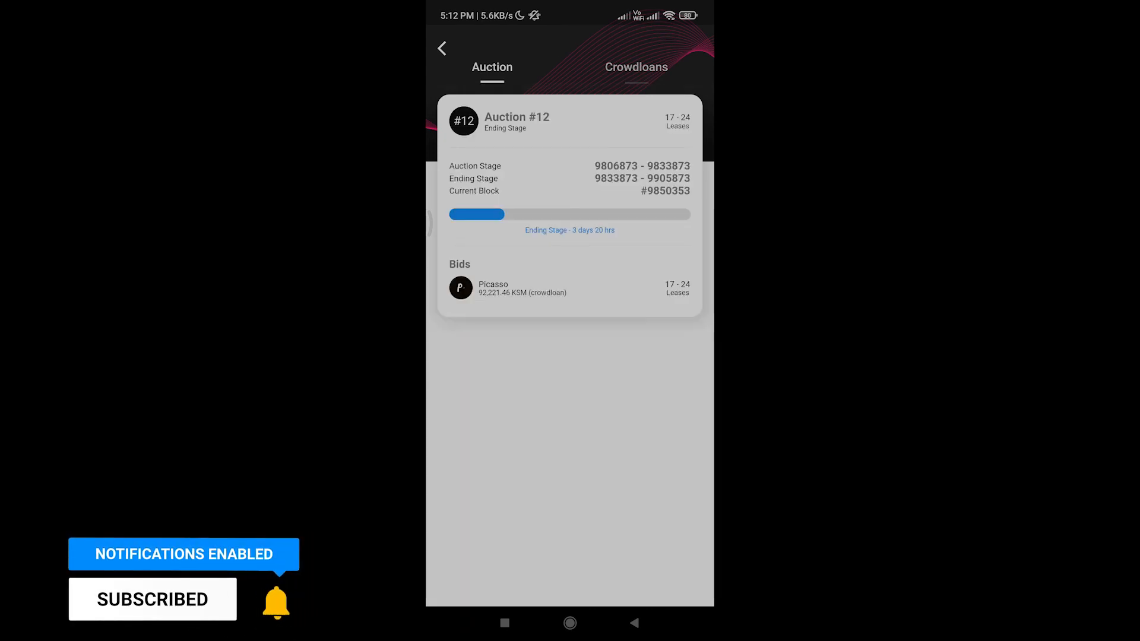